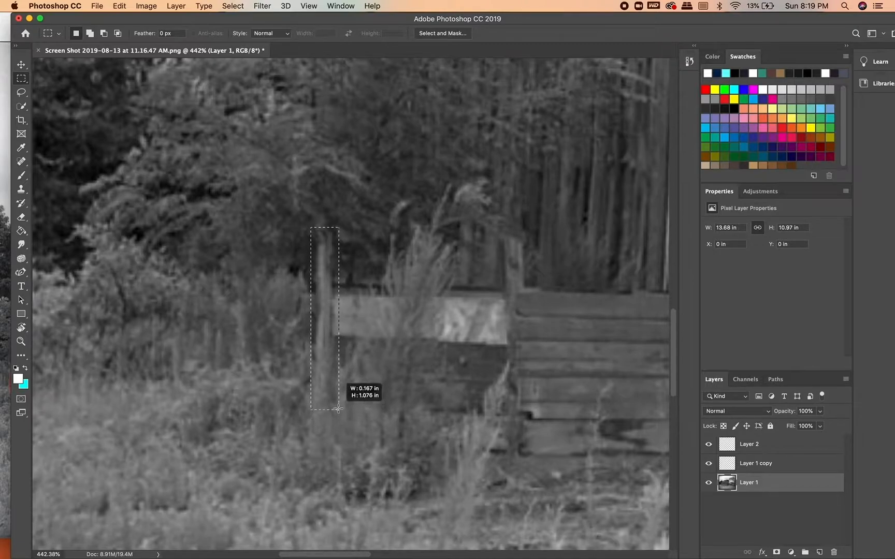
Content-Aware fill the marquee around the wooden pole by the fence
click(119, 6)
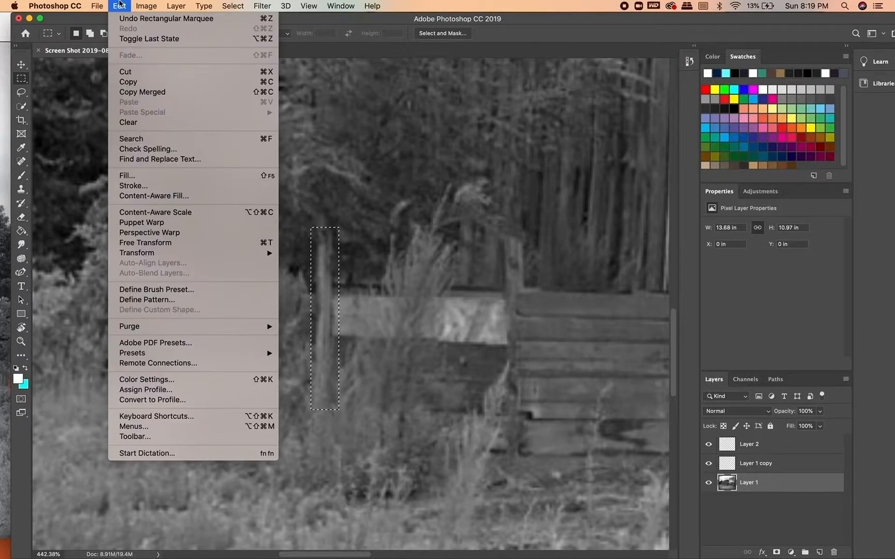
mouse_move(149, 141)
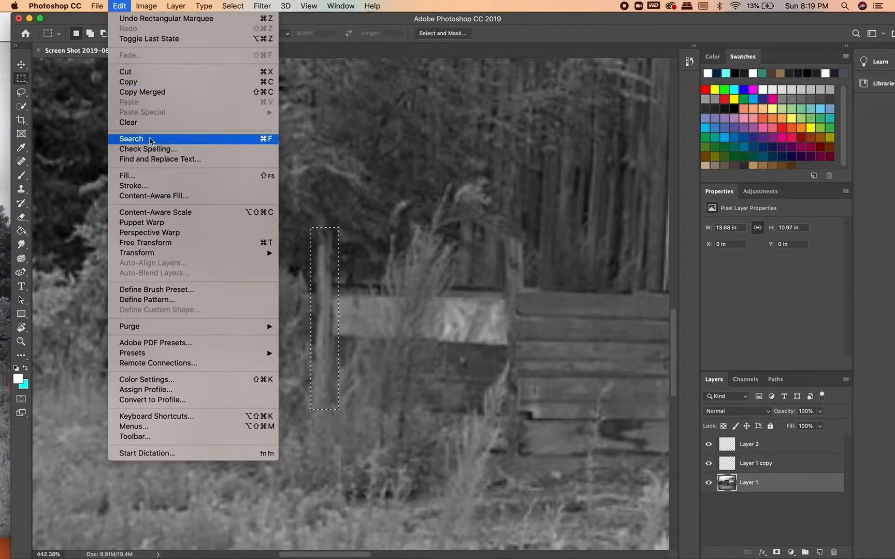
mouse_move(153, 181)
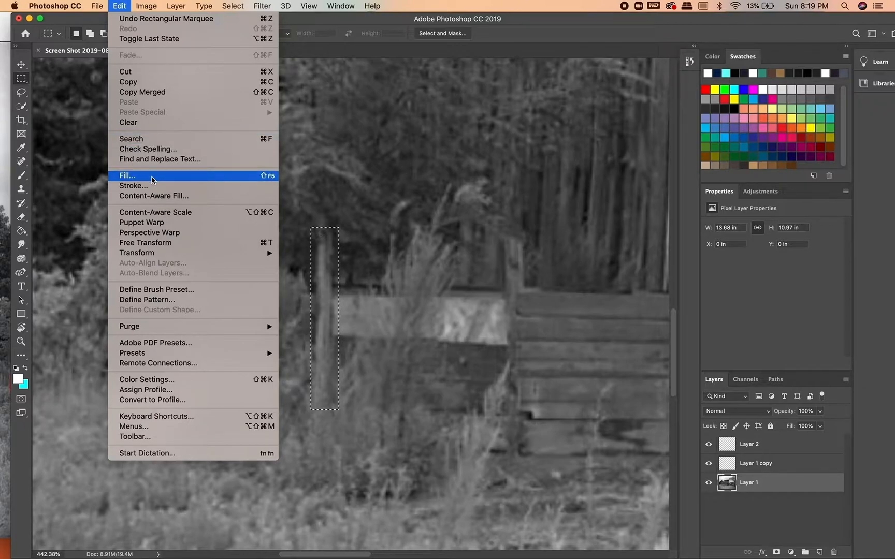
click(127, 175)
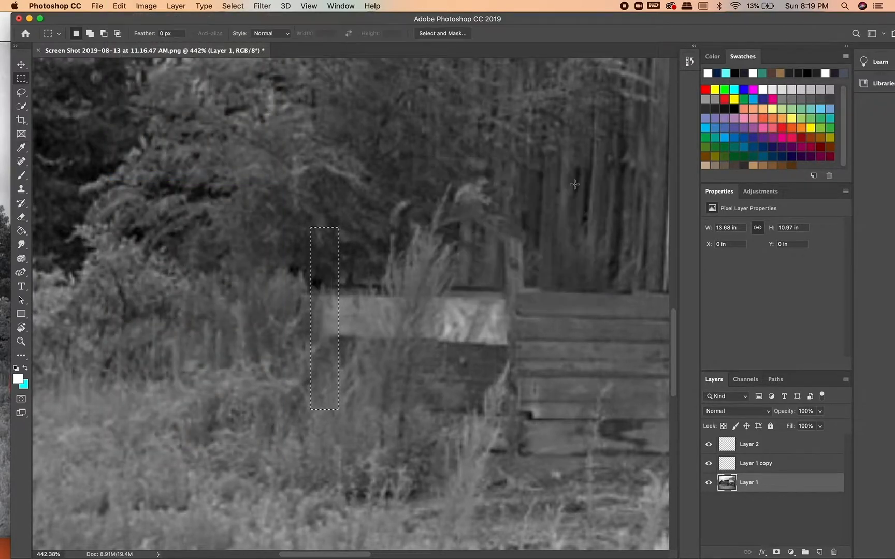
click(20, 64)
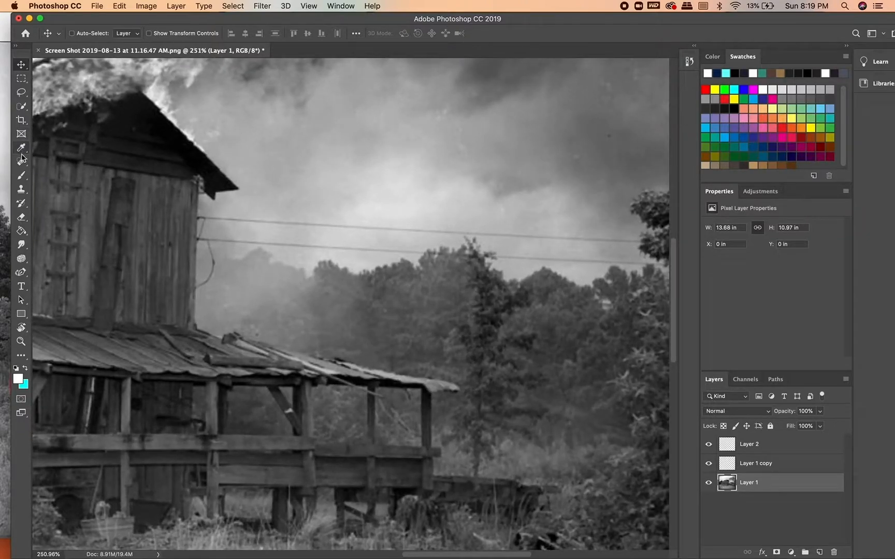
mouse_move(21, 162)
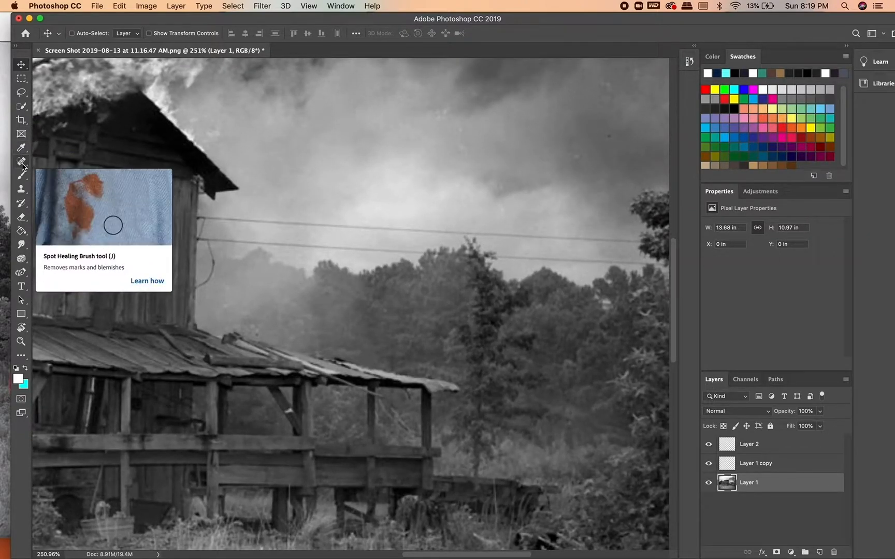
Switch to the Spot Healing Brush to paint out the power lines in the sky
click(20, 161)
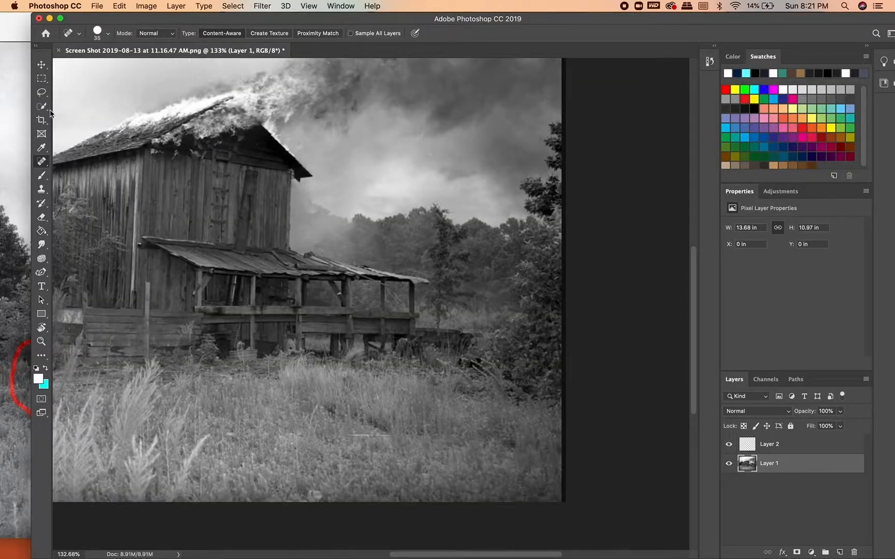
Lasso the right-edge trees and set up a Content-Aware fill over them
click(42, 92)
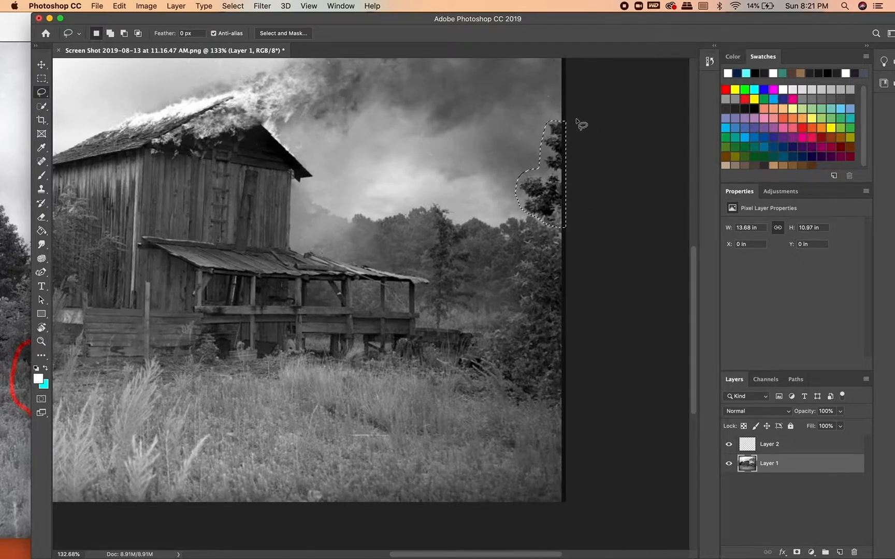
click(120, 7)
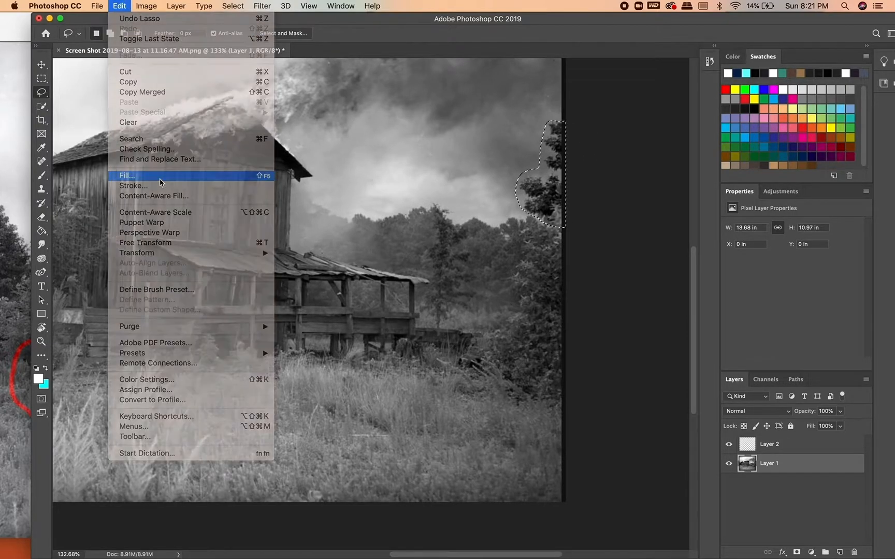
click(126, 175)
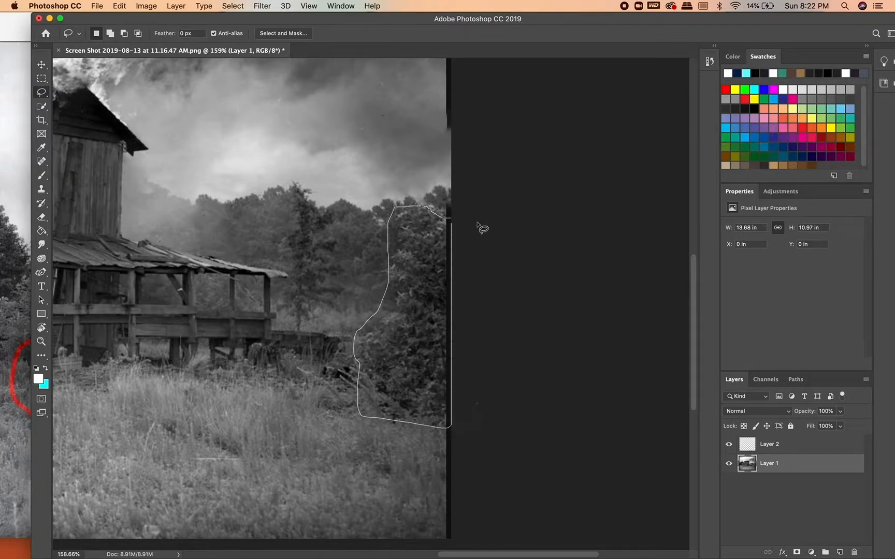
click(119, 6)
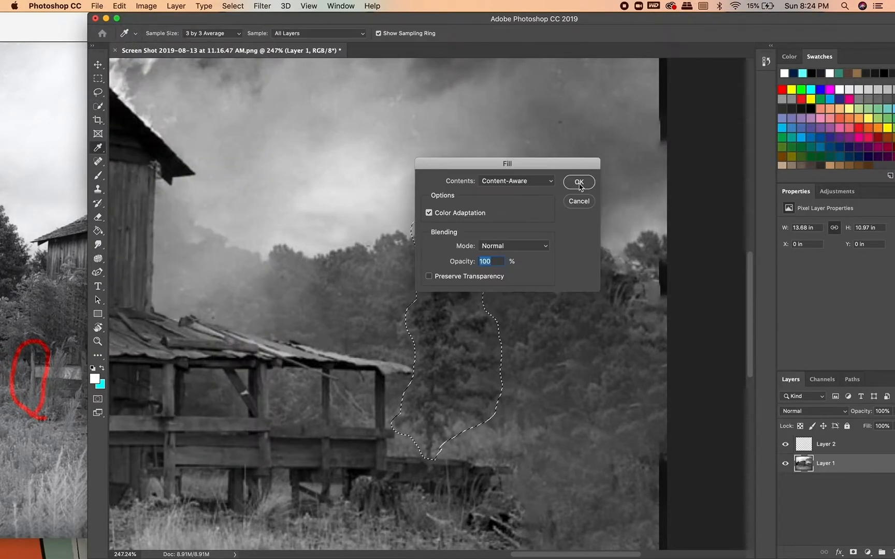
Confirm the Content-Aware fill over the tall tree right of the barn
click(578, 183)
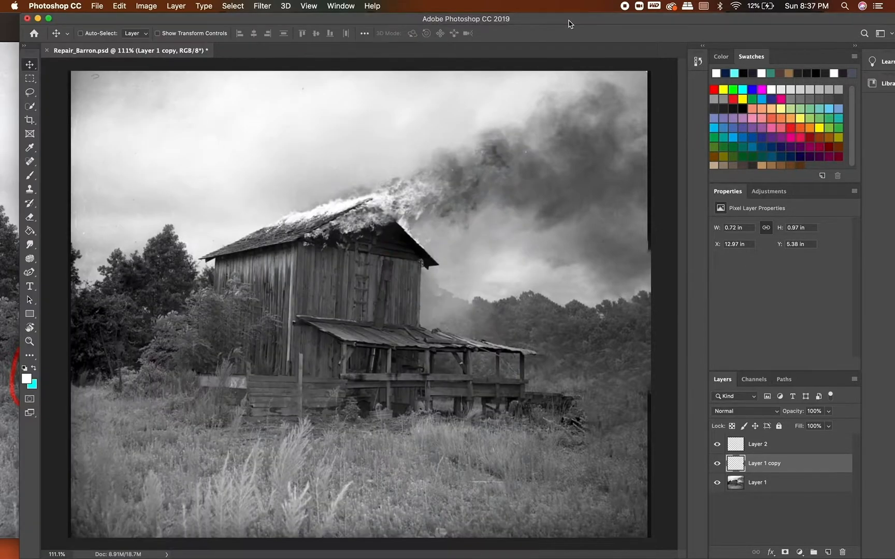
mouse_move(344, 361)
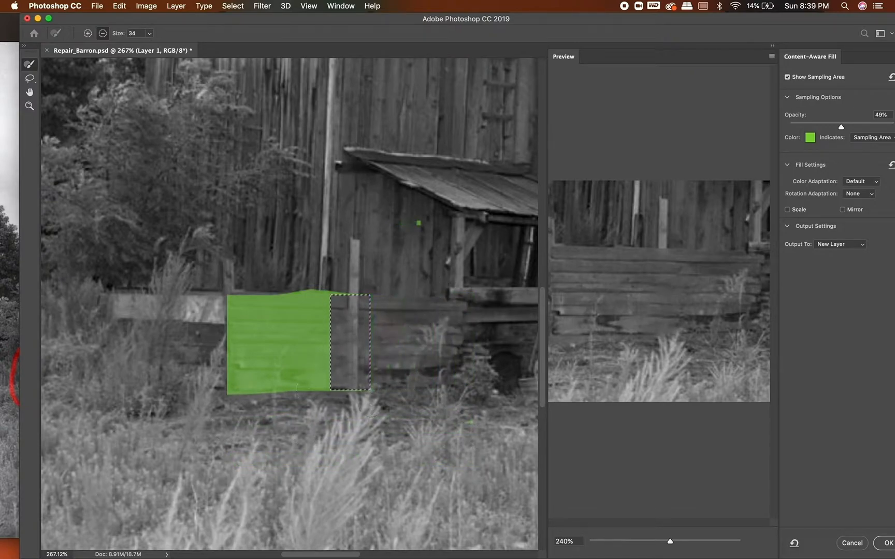
Apply the Content-Aware Fill over the post's lower part at the fence
click(884, 543)
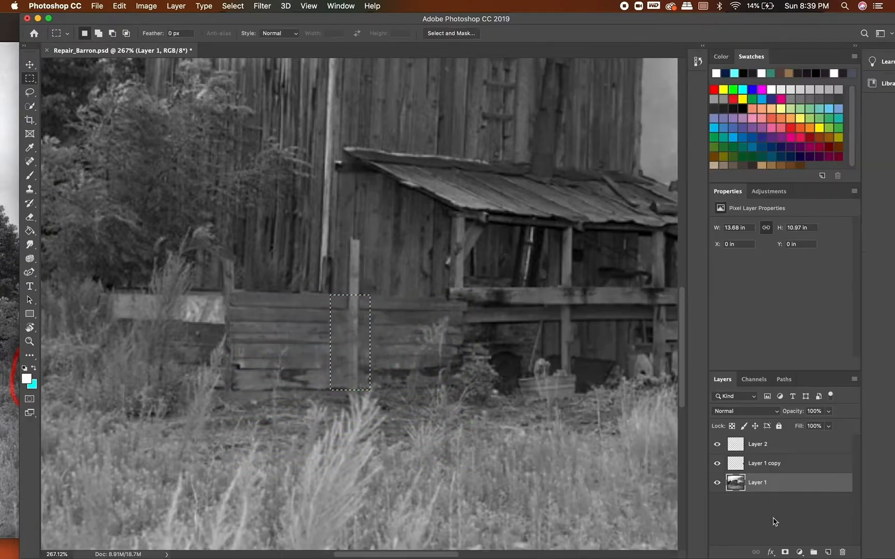
Apply Content-Aware Fill to the post's upper part, keeping rotation adaptation unchanged
click(118, 6)
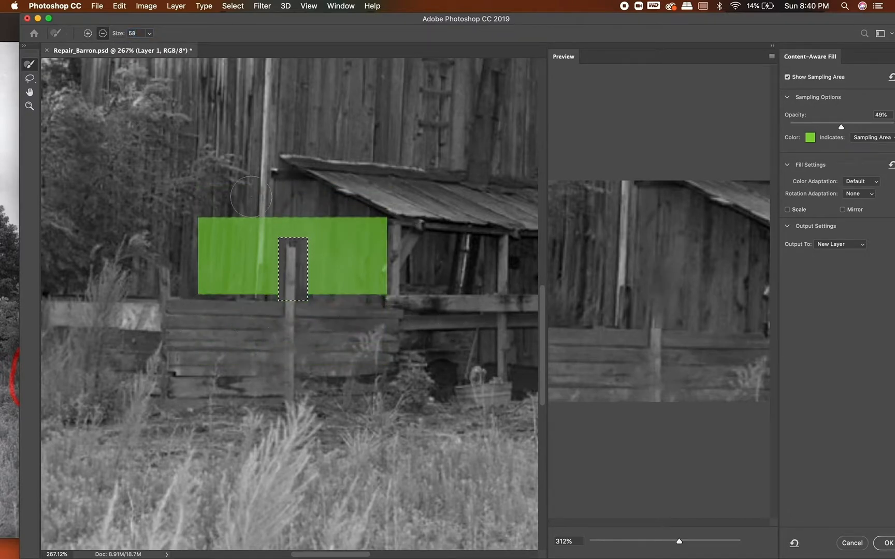
click(859, 181)
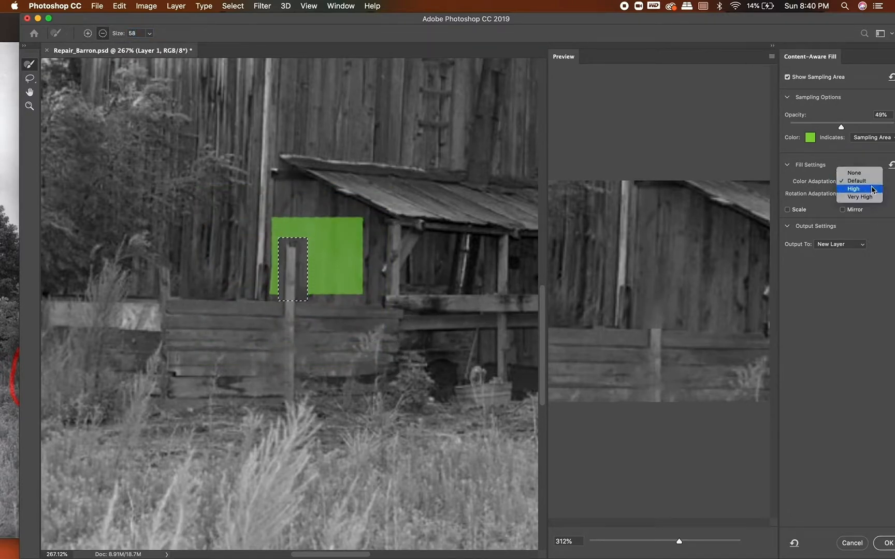
click(871, 194)
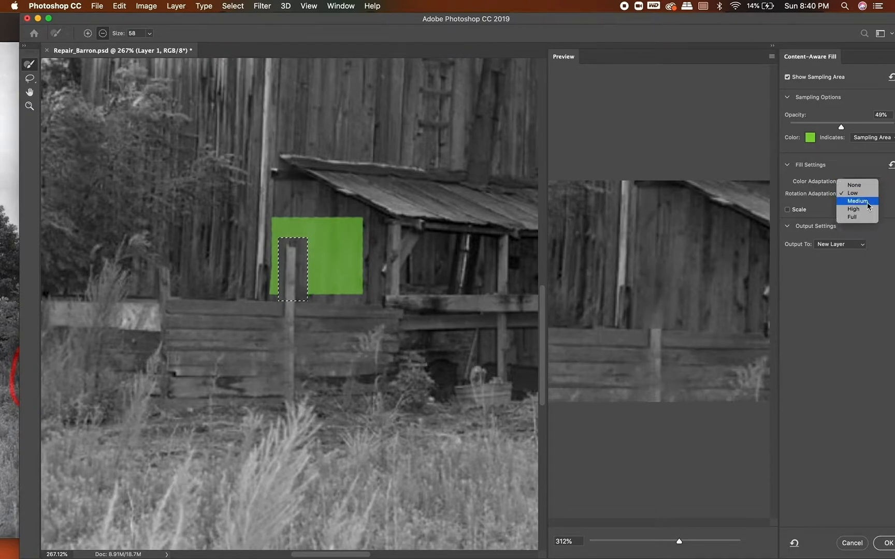
click(839, 181)
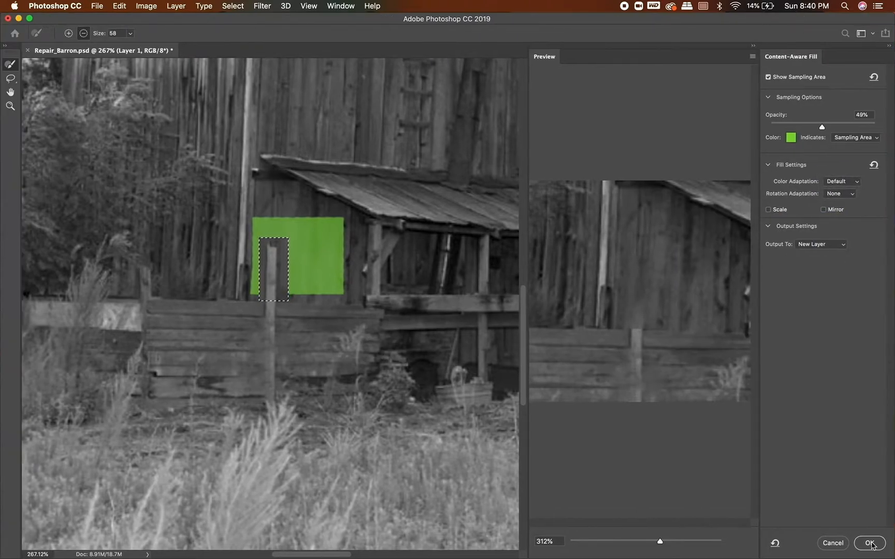
click(870, 542)
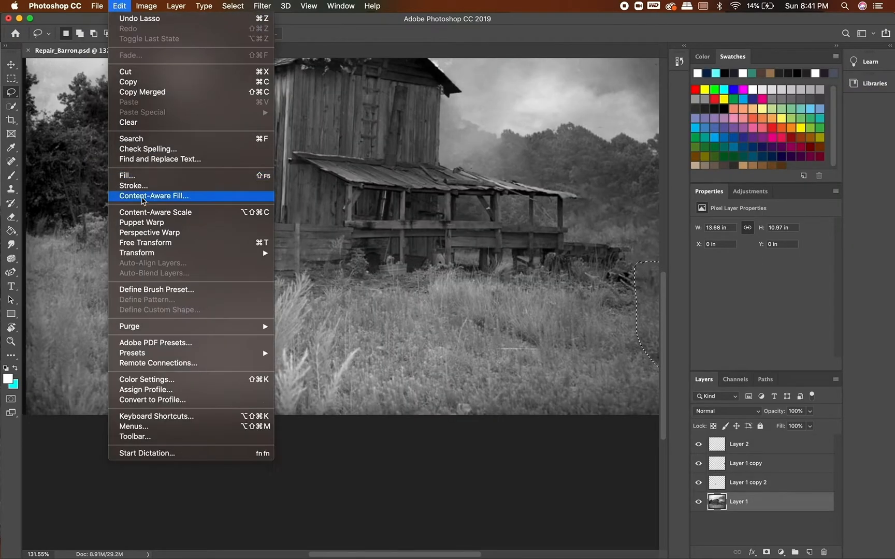
Content-Aware Fill the lower-right bushy patch with grass onto a new layer
click(154, 195)
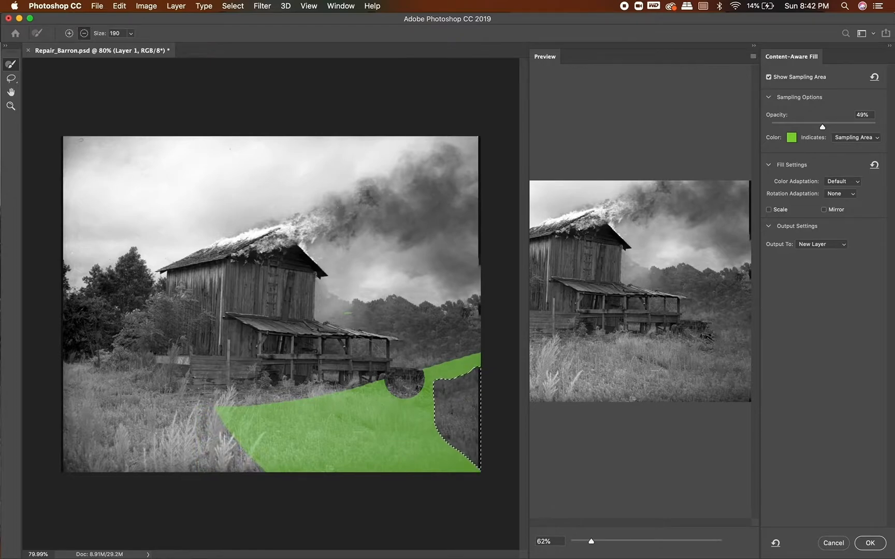
click(871, 542)
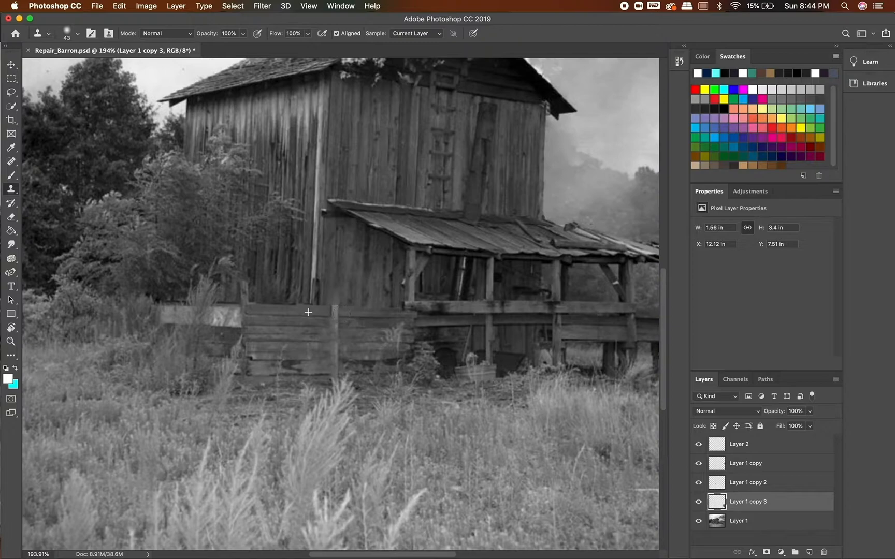
Clone sampled fence wood over the pole on the original photo layer
click(738, 521)
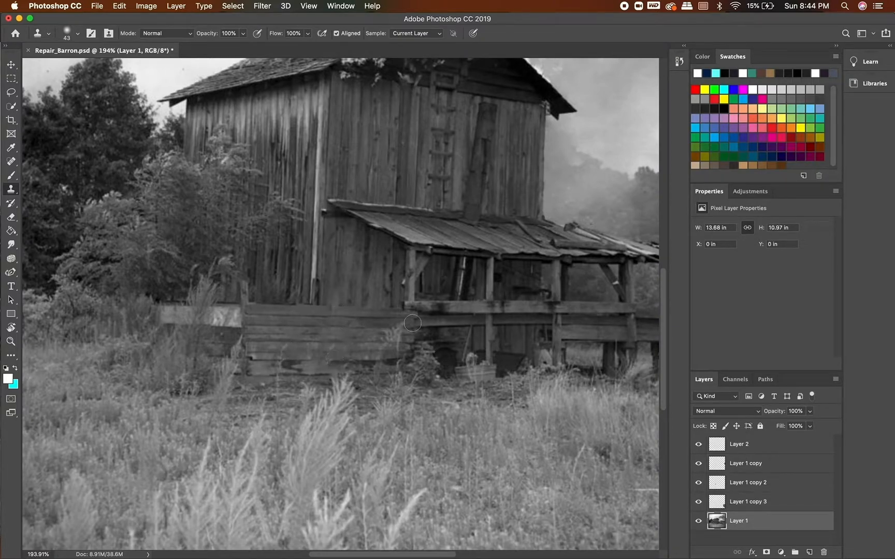
mouse_move(482, 327)
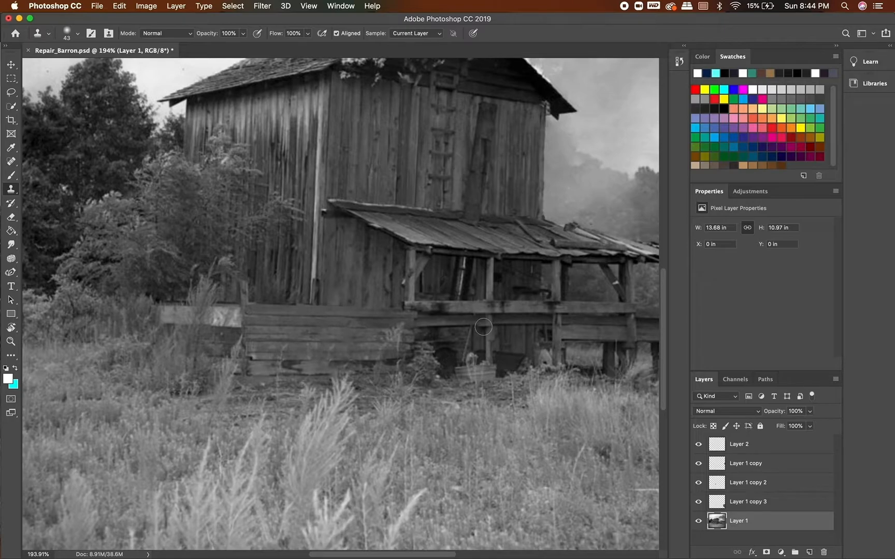
scroll(up, 3)
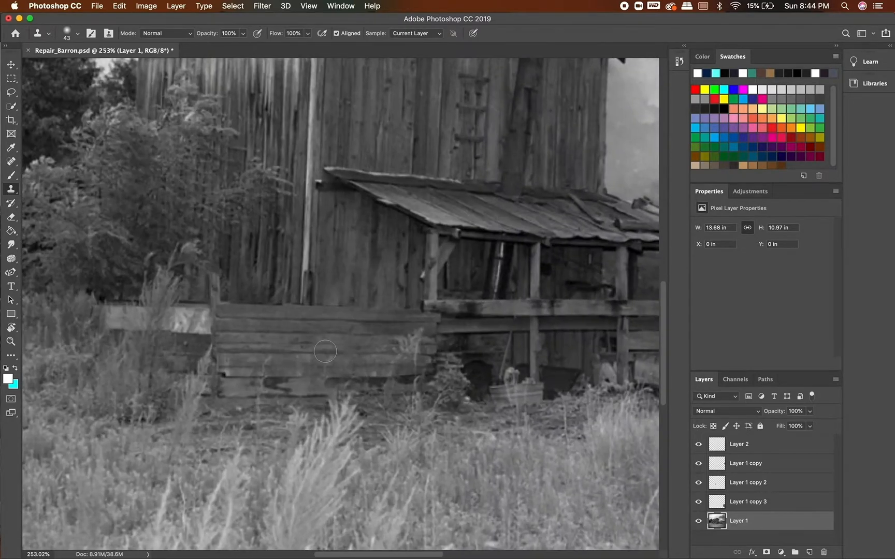
mouse_move(274, 314)
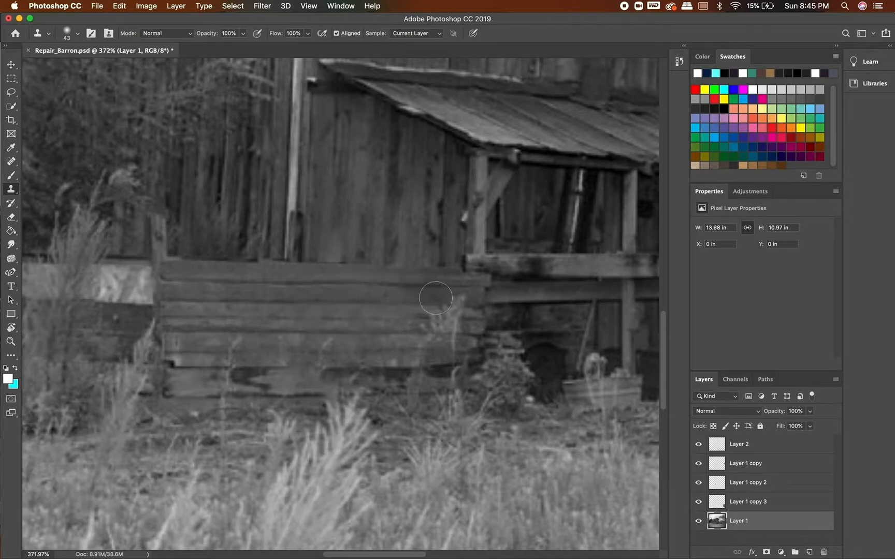
click(77, 32)
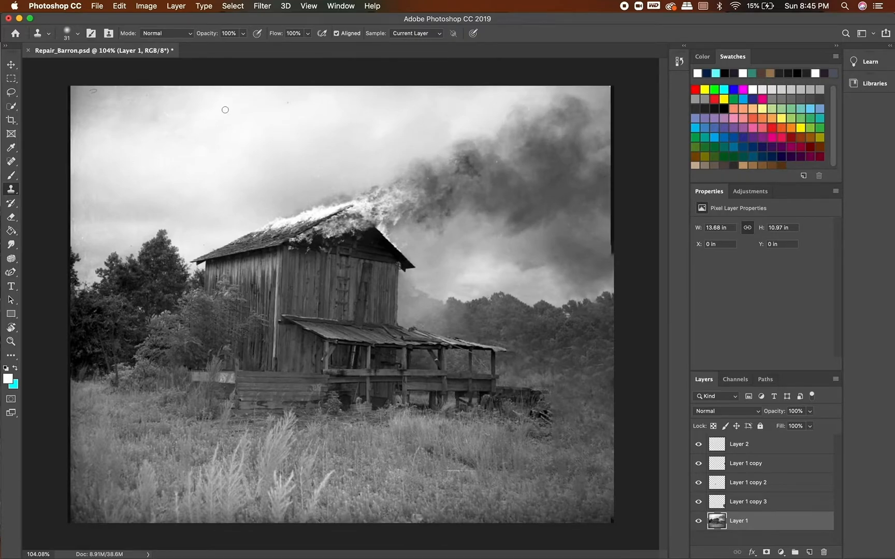
click(10, 93)
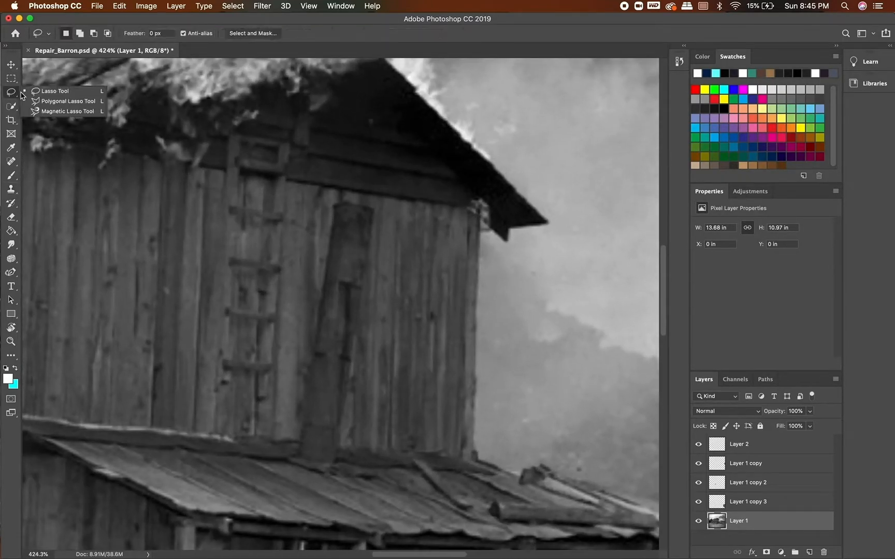
Polygonal-lasso the pole on the upper wall and clone wood planks over it
click(68, 102)
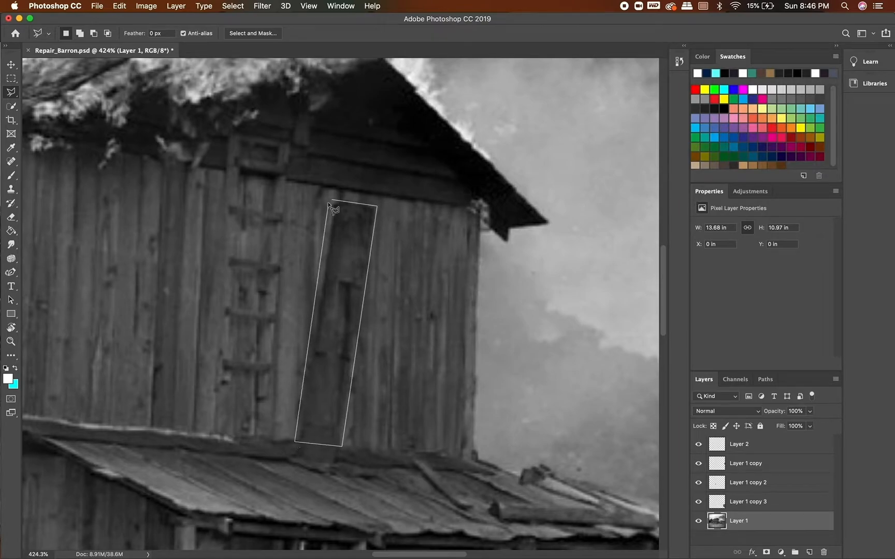
mouse_move(11, 244)
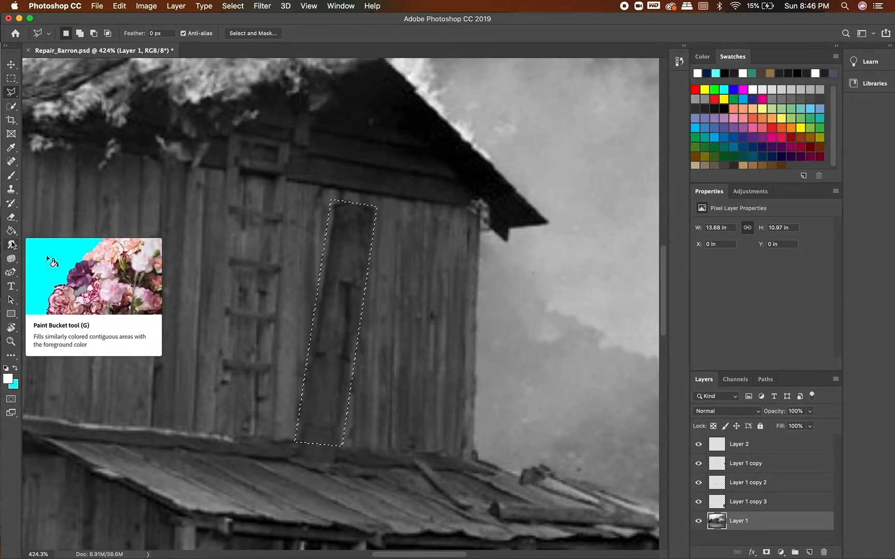
click(11, 188)
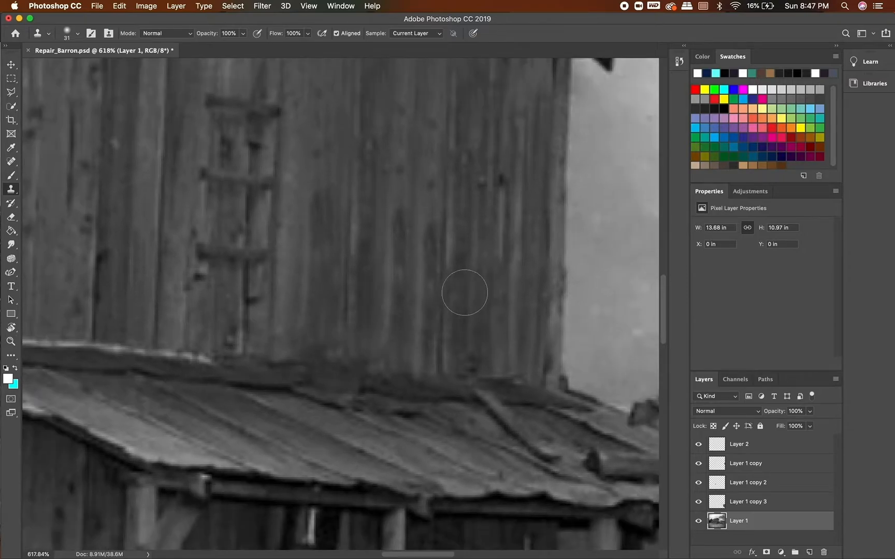
Clone over the pole remnant where the wall meets the lean-to roof
scroll(down, 3)
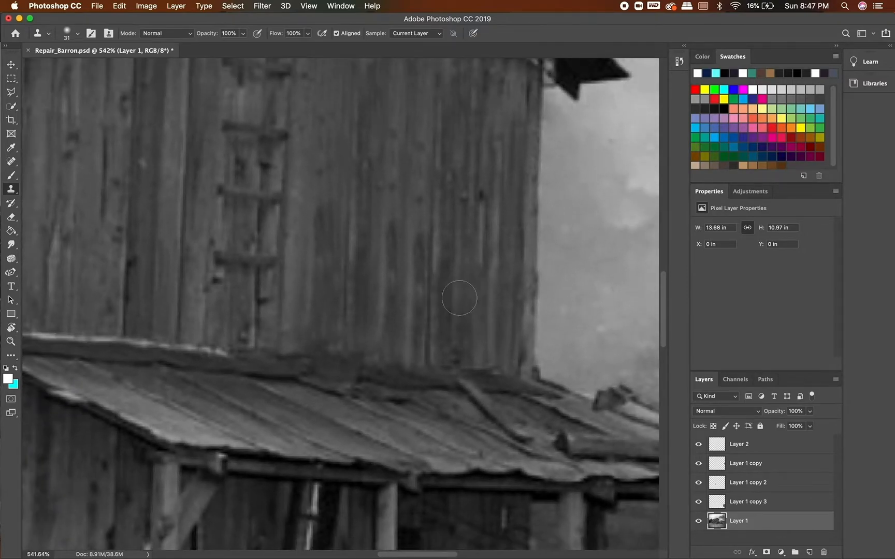
scroll(up, 3)
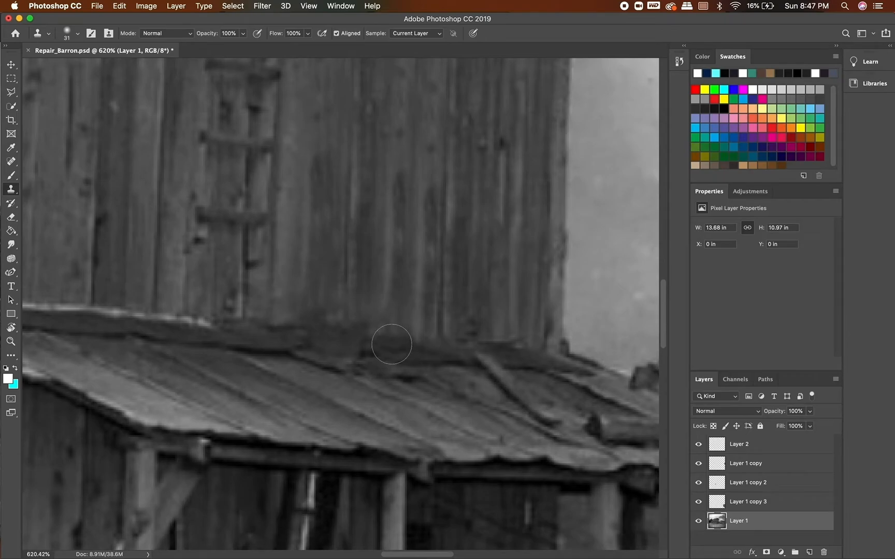
click(66, 32)
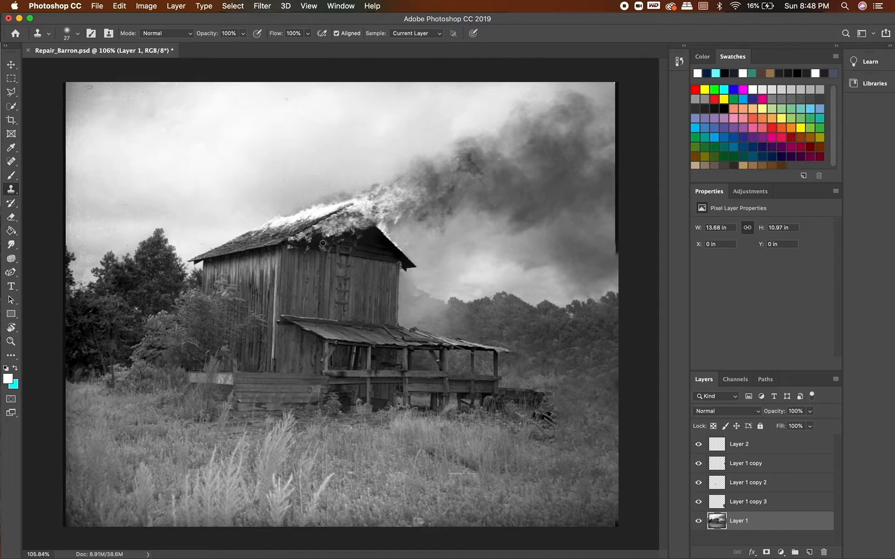
click(10, 147)
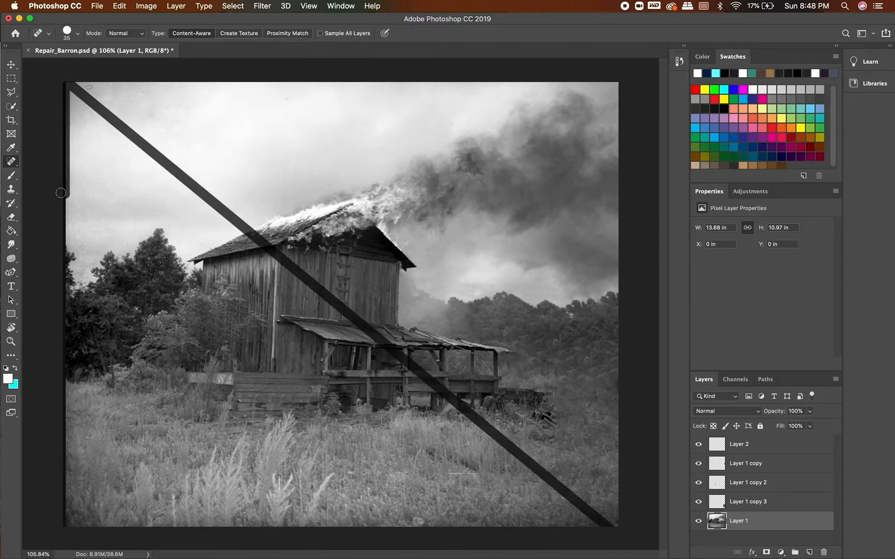
mouse_move(68, 121)
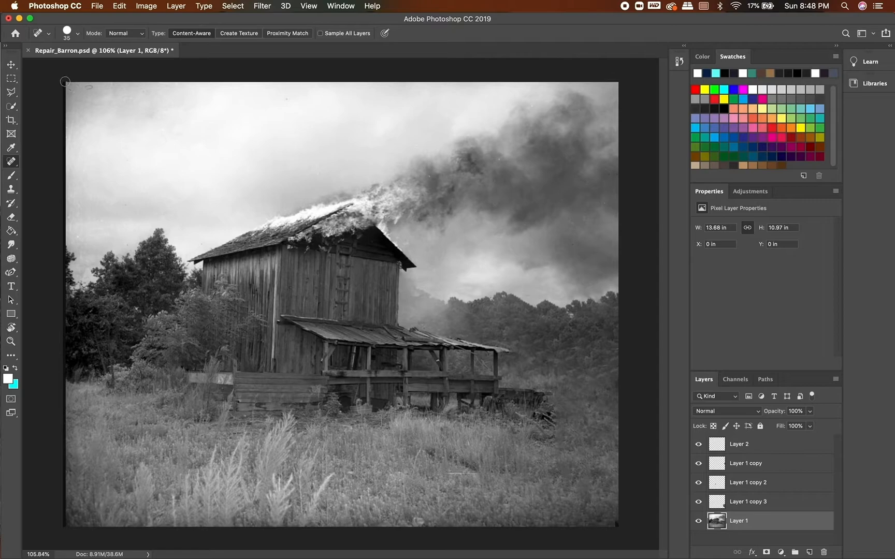
mouse_move(64, 242)
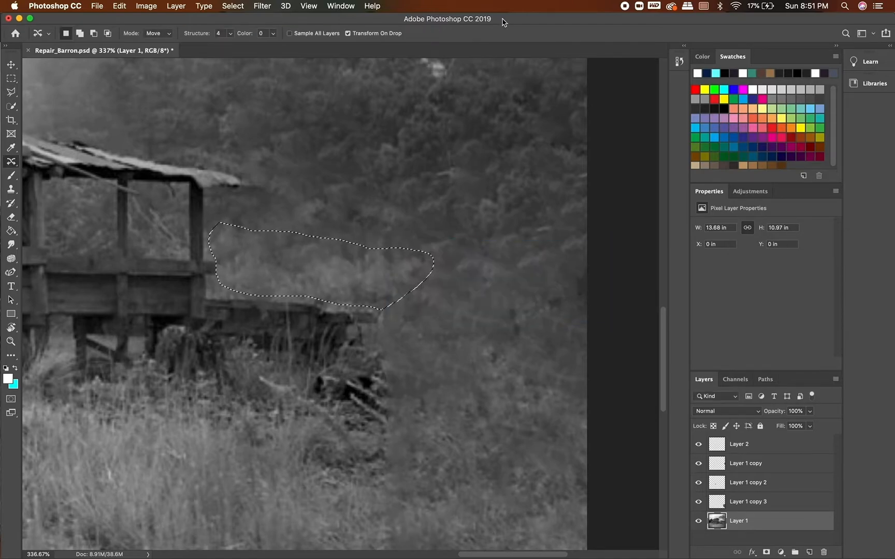
mouse_move(52, 196)
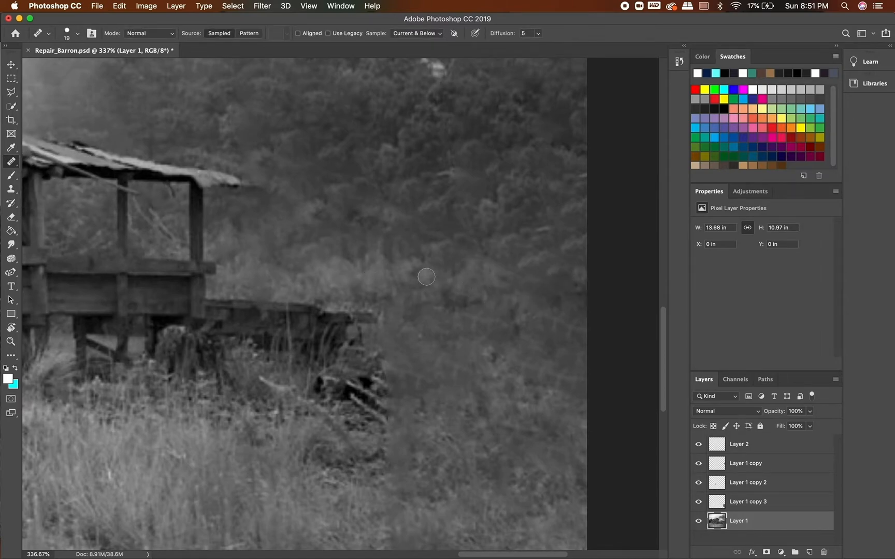
mouse_move(295, 271)
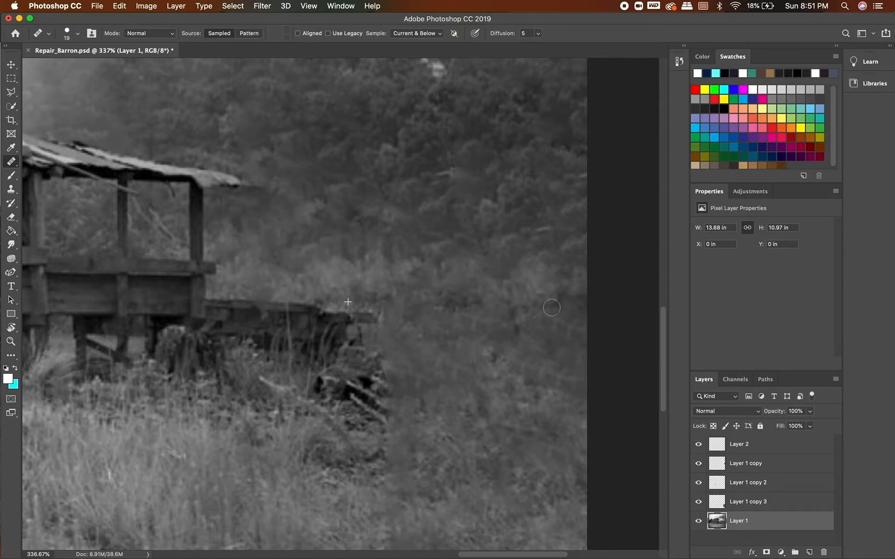
Heal the leftover diagonal mark in the foliage beside the lean-to with the Healing Brush
click(699, 501)
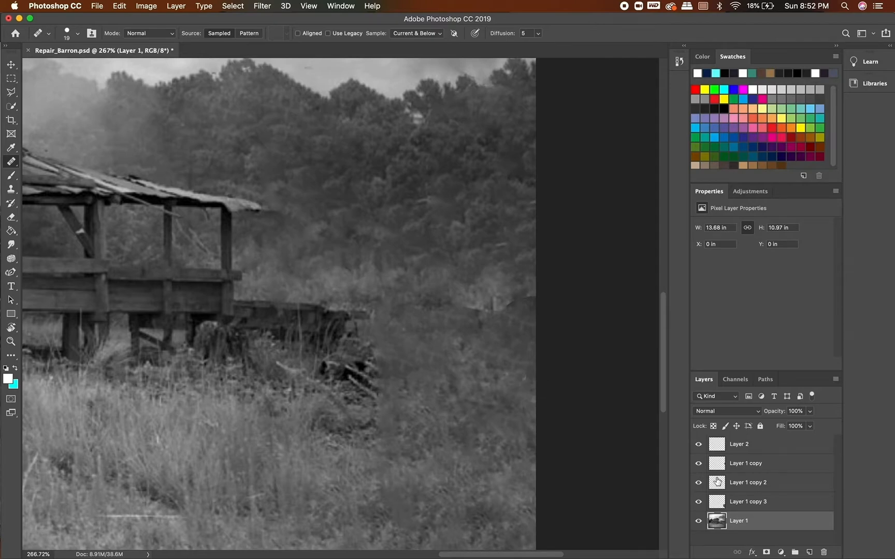
click(747, 502)
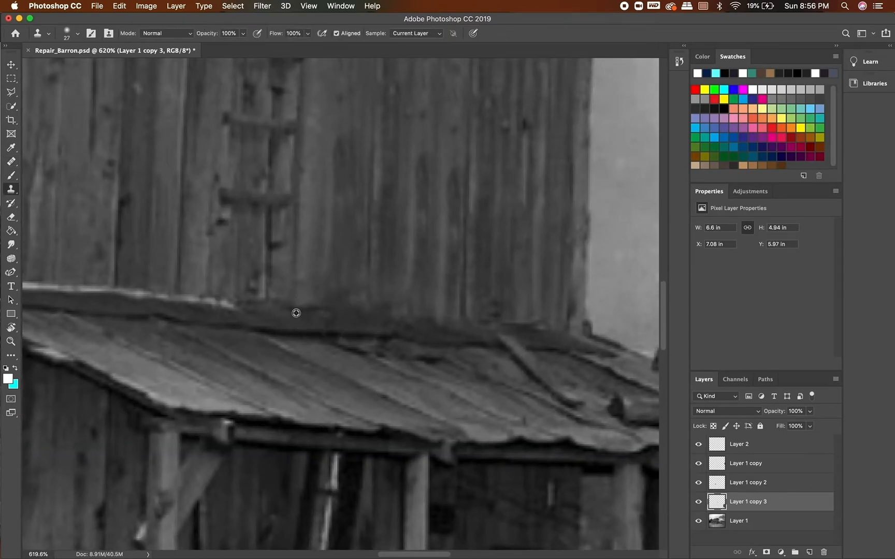
Clone neighbouring wood texture over the seam along the lean-to roof line
click(738, 521)
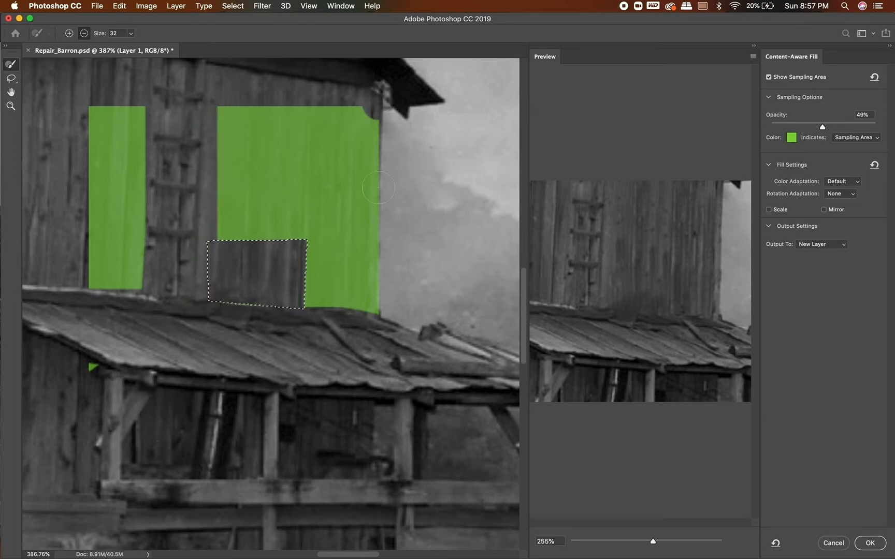
Apply Content-Aware Fill to the selected wall patch, outputting to new Layer 1 copy 4
click(868, 542)
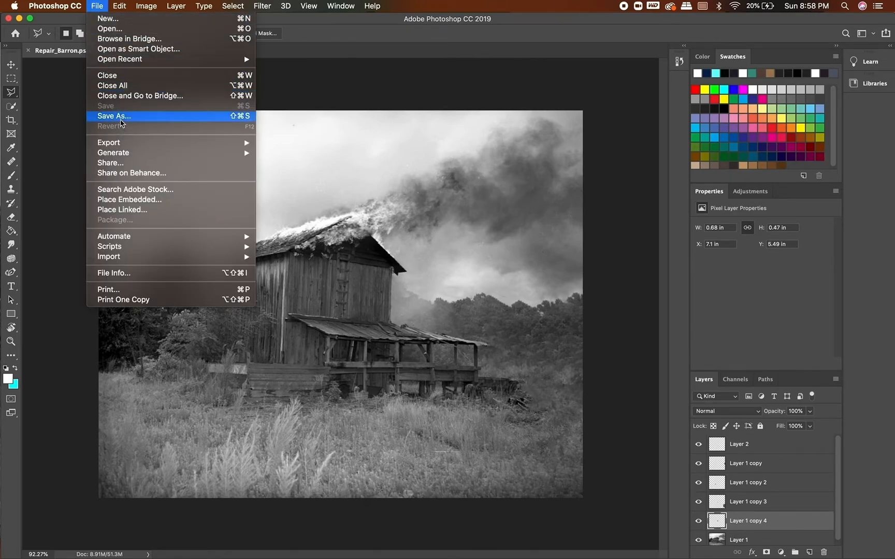
Save a JPEG copy as Repair_Barron.jpg on the Desktop with Quality 8
click(114, 116)
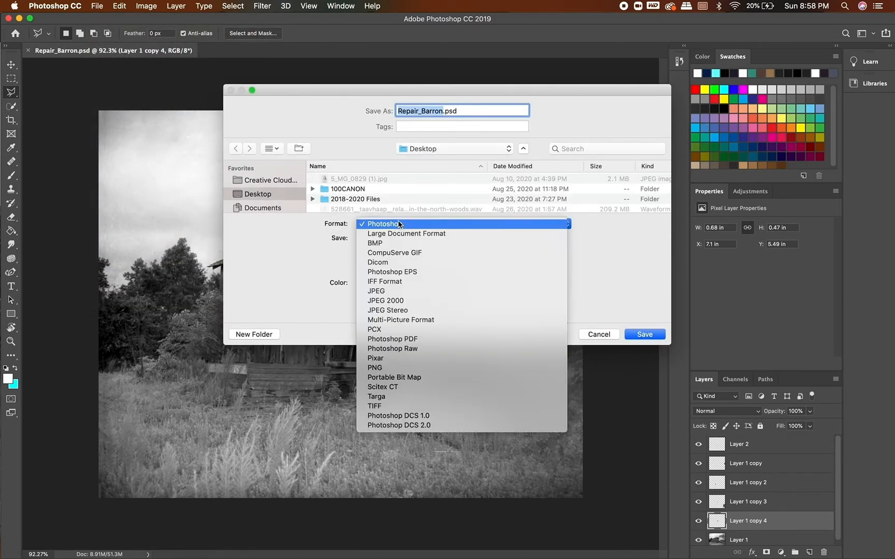
click(376, 291)
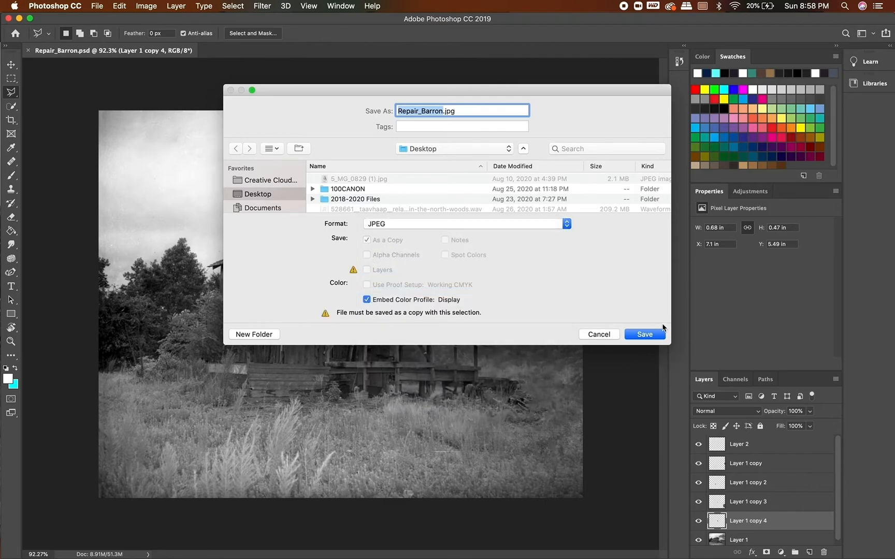
click(644, 333)
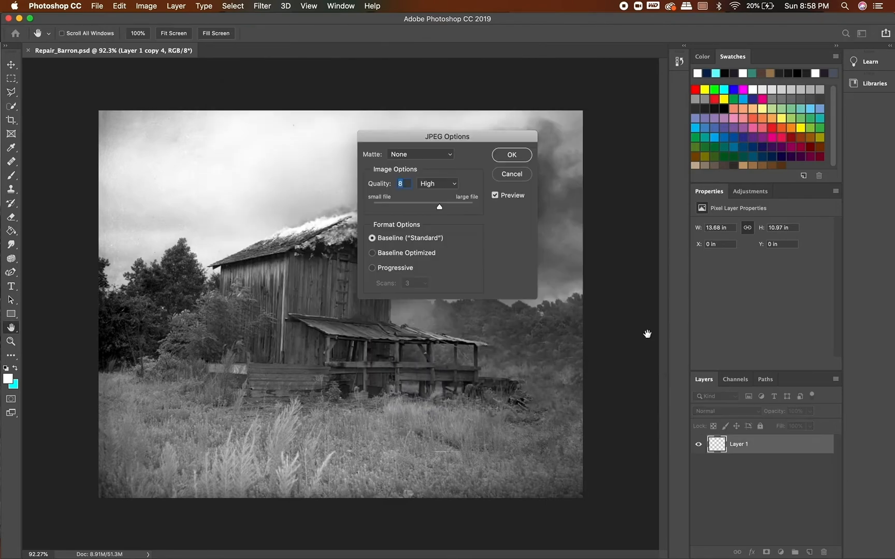
click(509, 154)
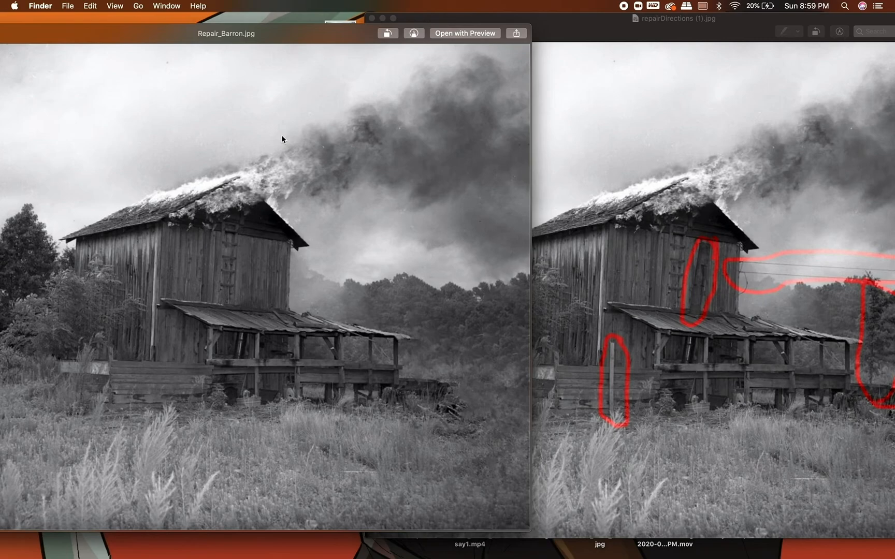
mouse_move(138, 34)
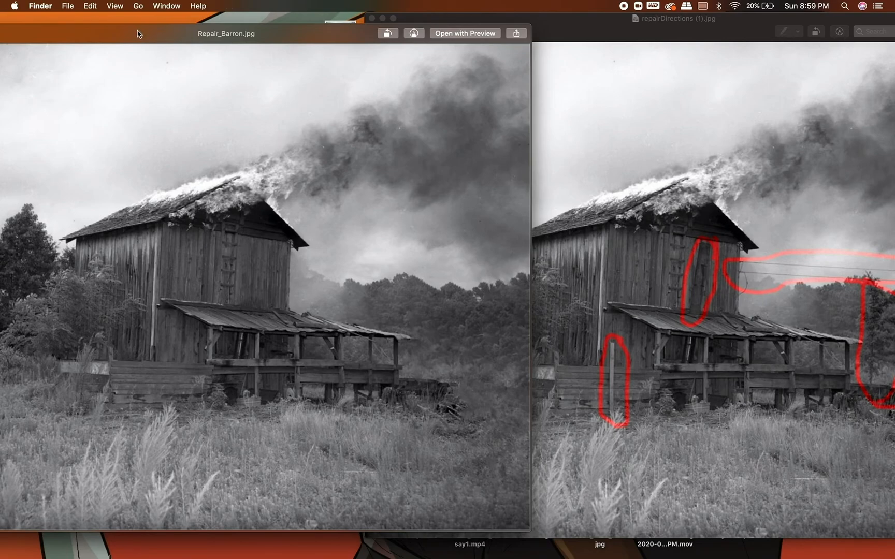